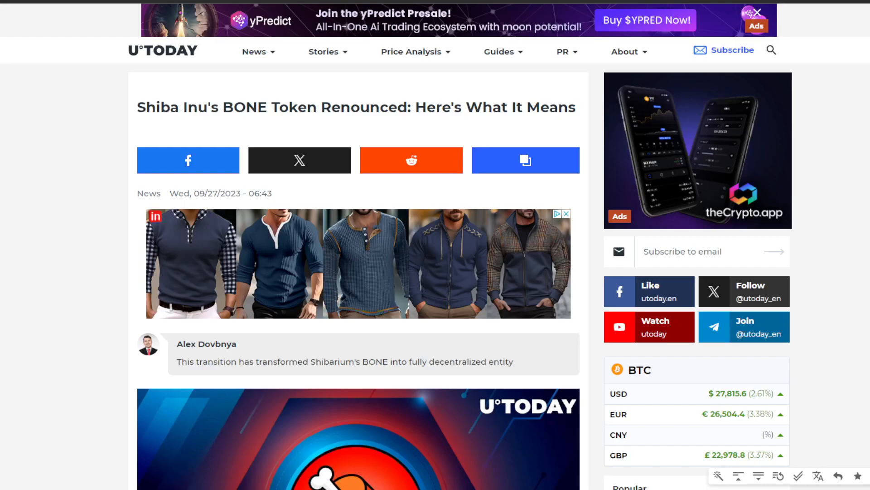
mouse_move(864, 146)
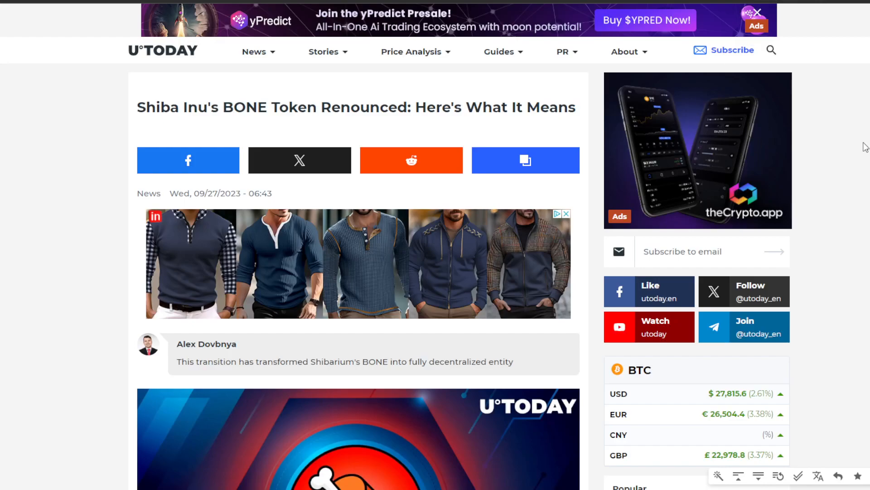
mouse_move(851, 171)
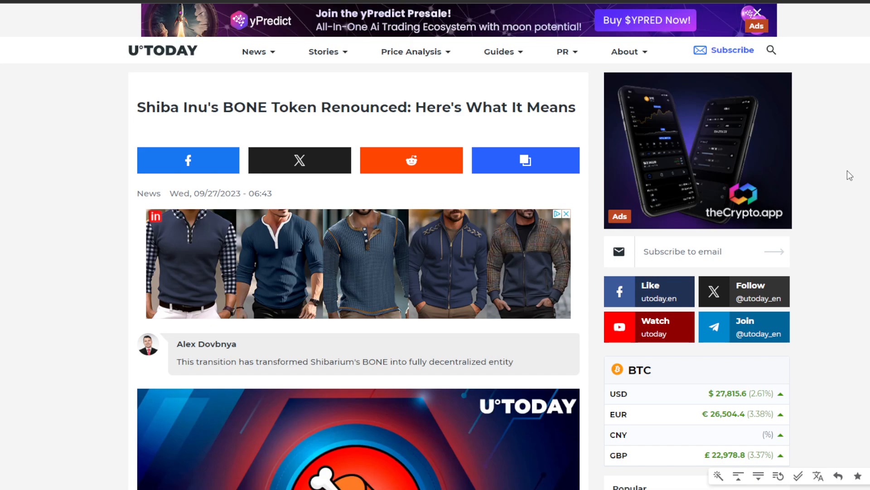
mouse_move(853, 204)
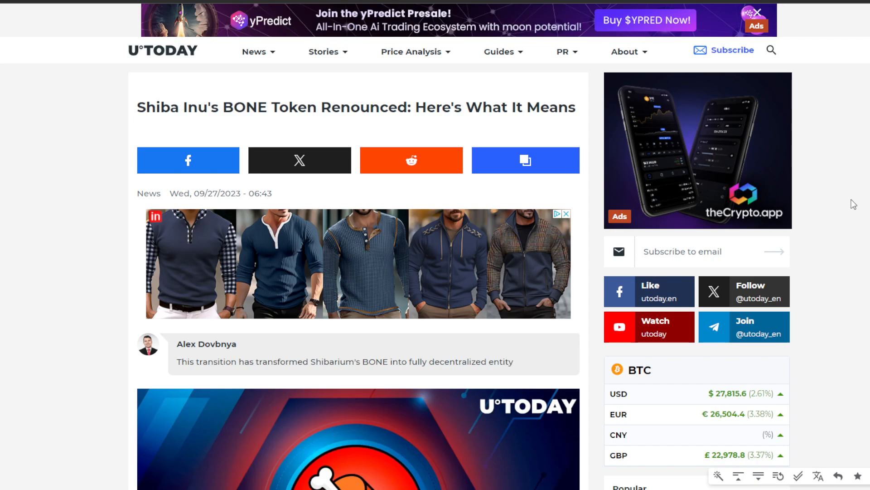
mouse_move(754, 142)
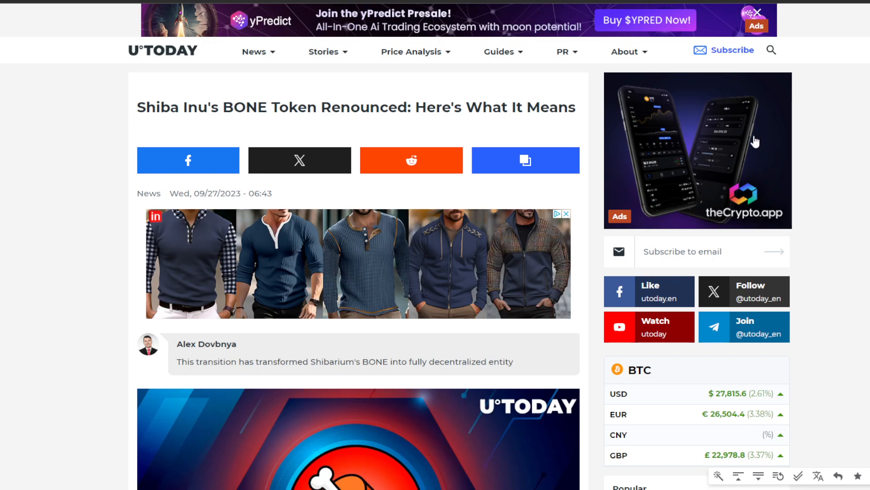
mouse_move(824, 200)
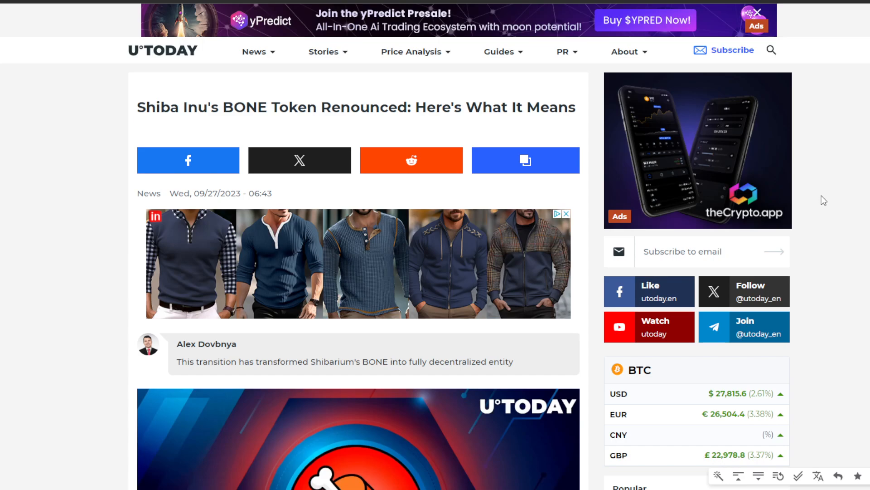
Scroll the Bone ShibaSwap page from the 1D price chart down to the Markets table and back
scroll(down, 3)
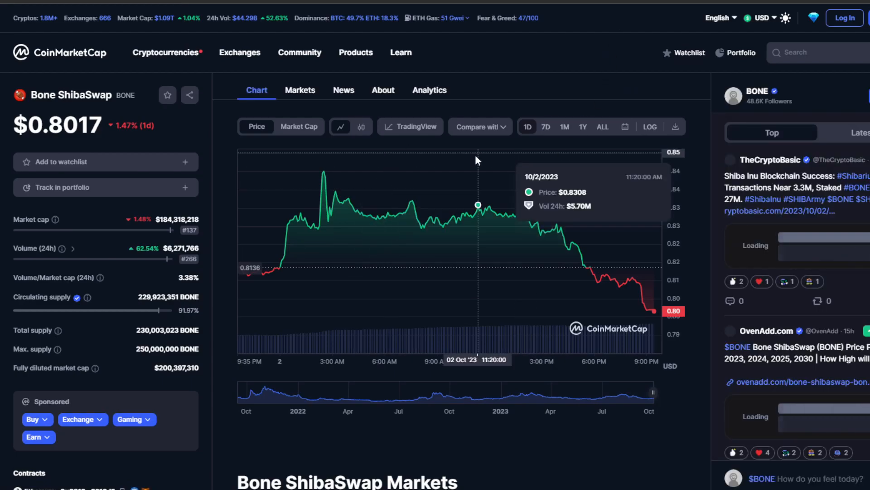
mouse_move(635, 279)
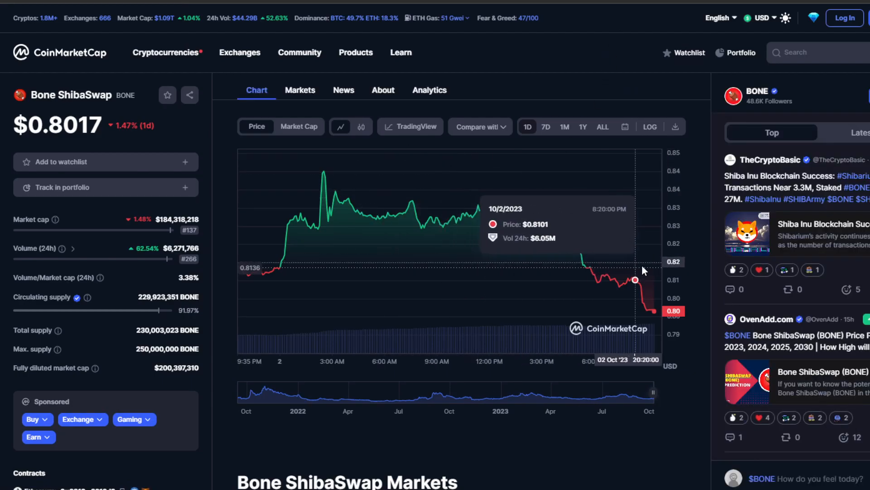
mouse_move(641, 271)
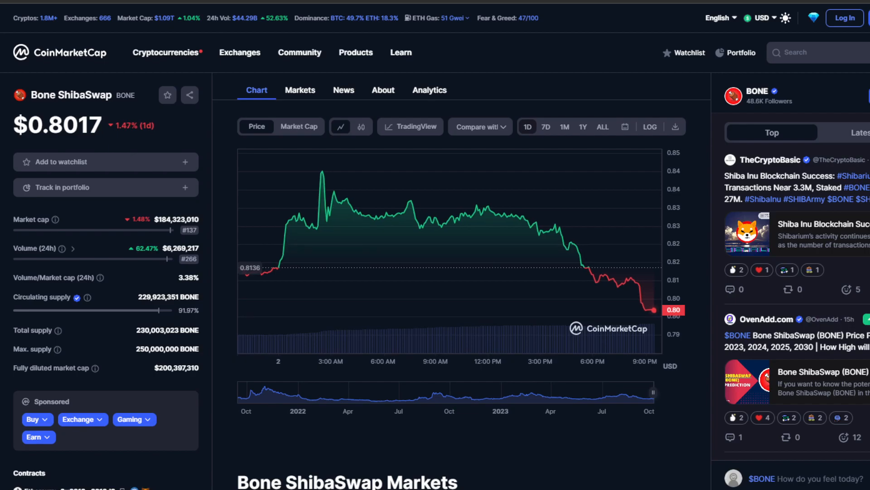
mouse_move(607, 280)
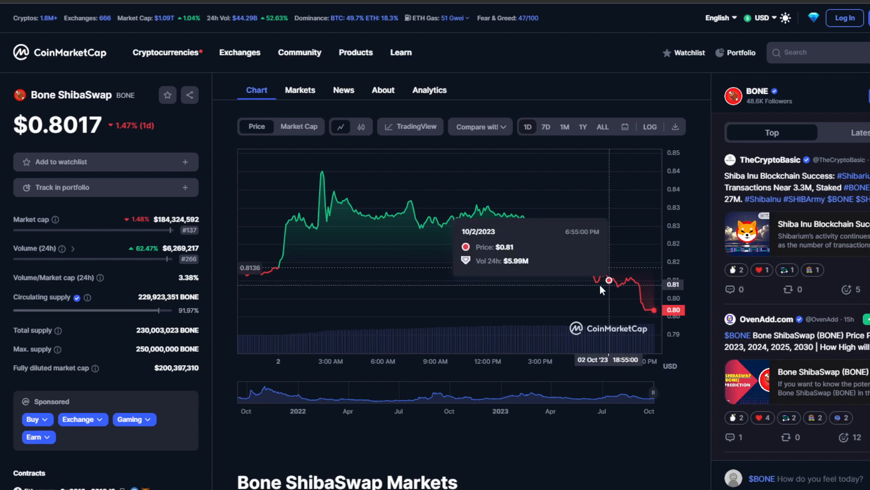
mouse_move(568, 224)
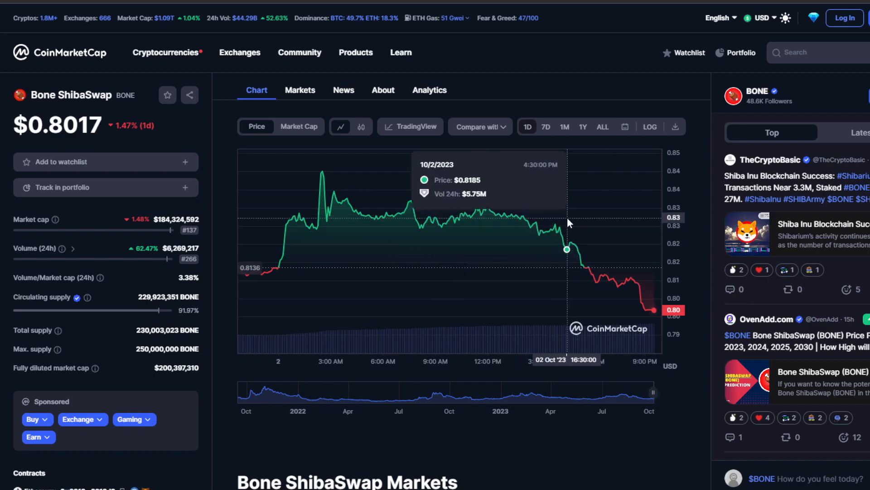
mouse_move(602, 288)
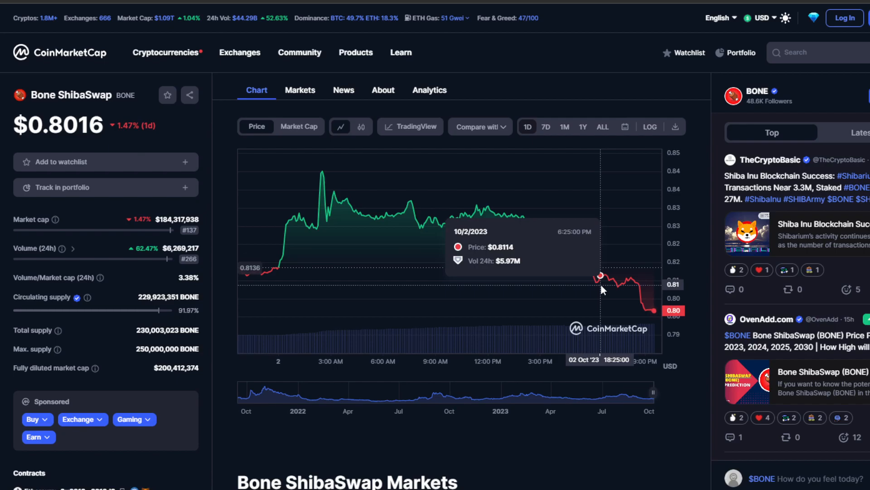
mouse_move(686, 440)
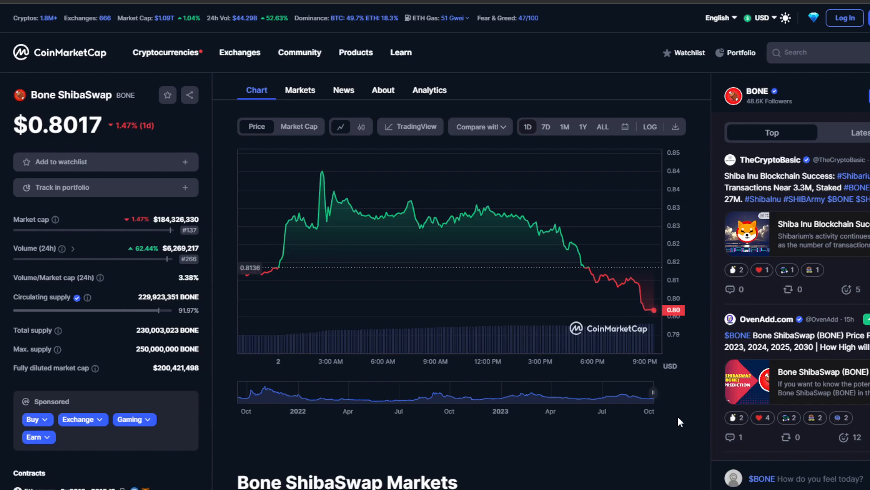
mouse_move(564, 244)
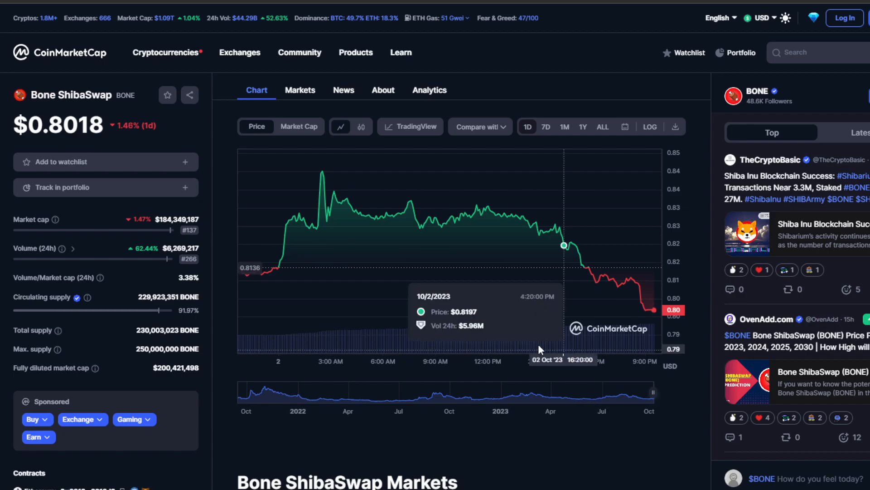
mouse_move(665, 406)
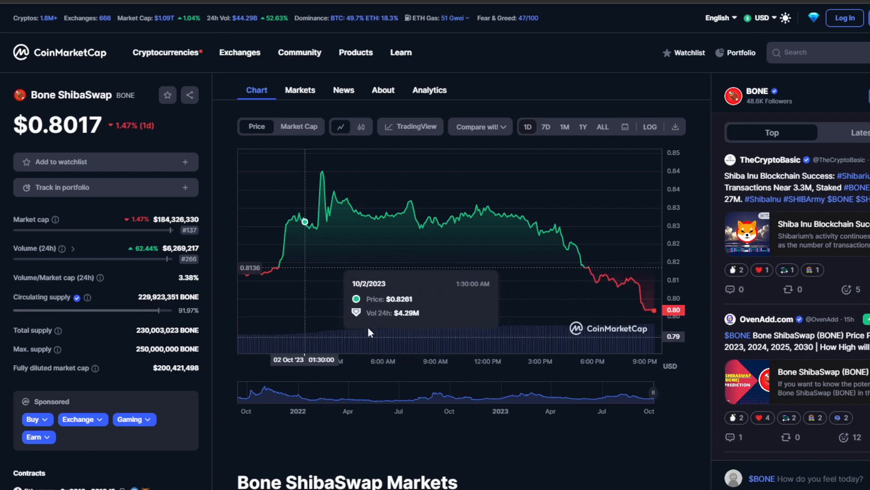
mouse_move(685, 398)
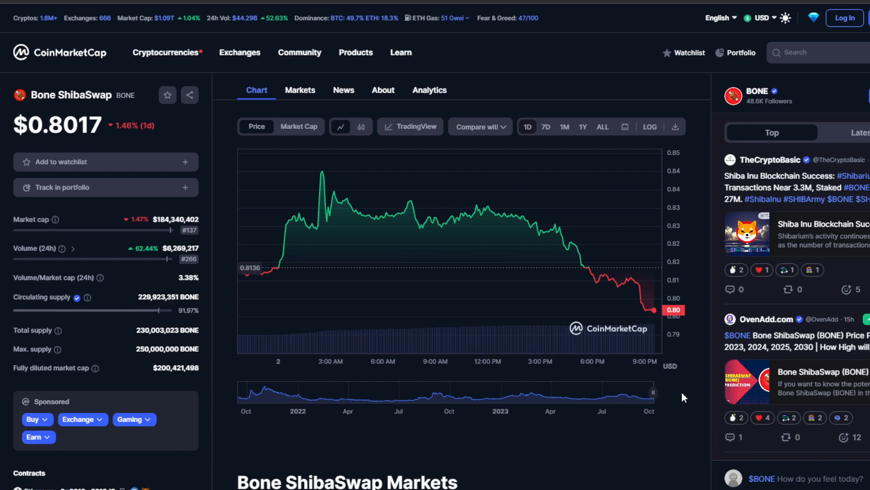
mouse_move(681, 400)
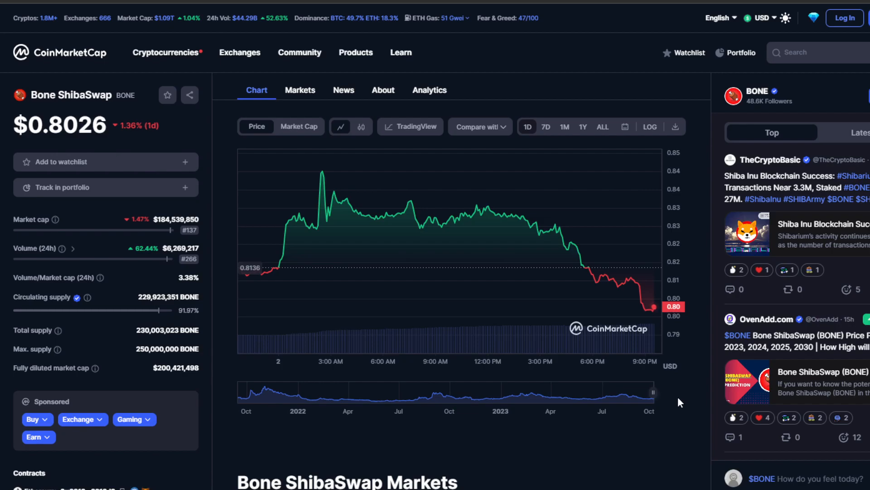
scroll(down, 3)
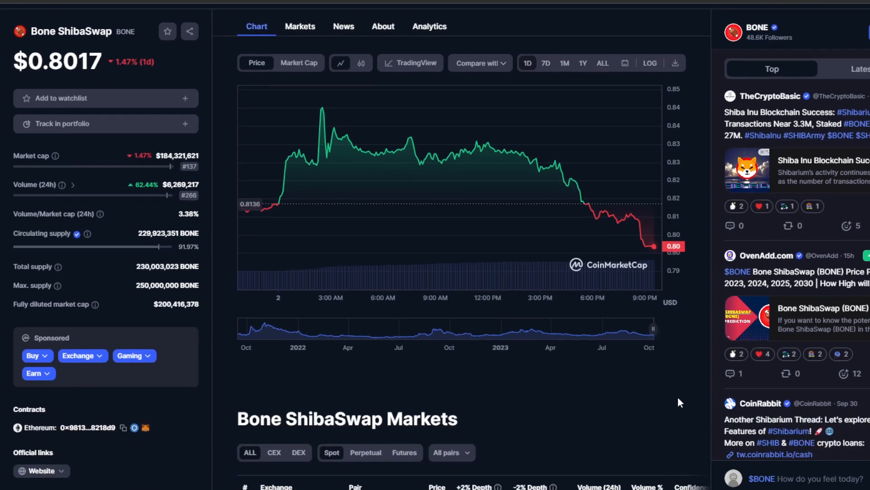
scroll(up, 3)
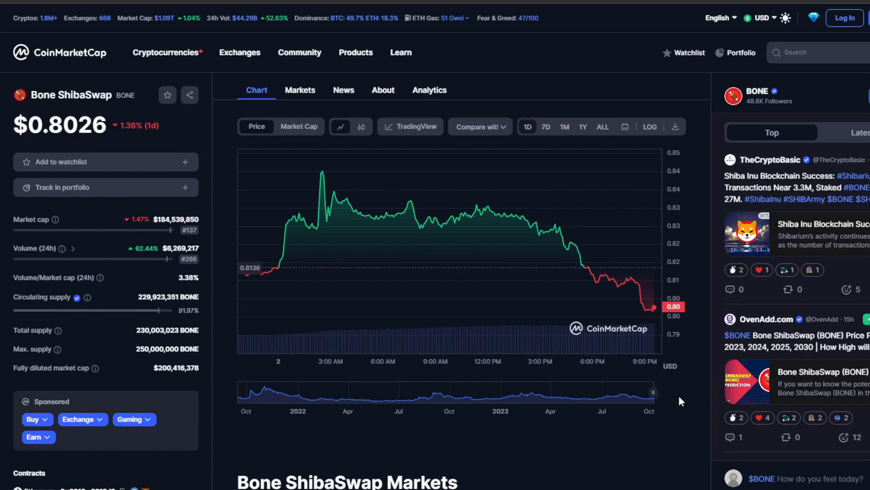
scroll(down, 3)
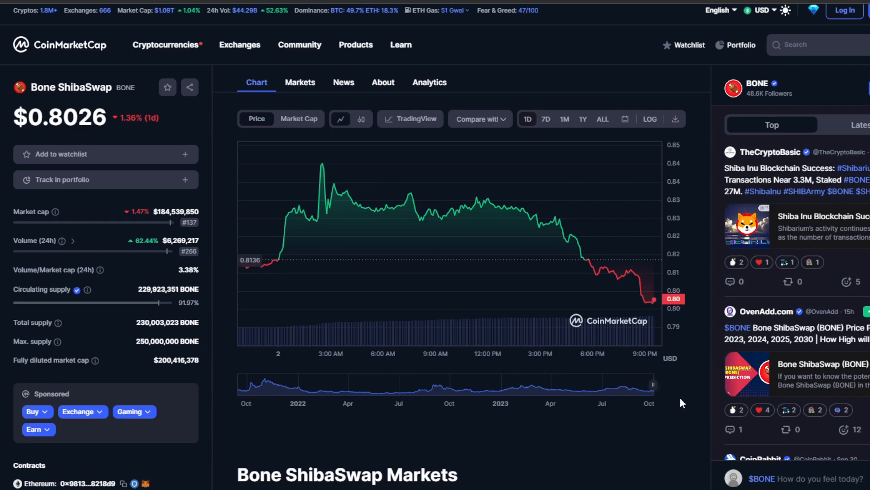
scroll(down, 3)
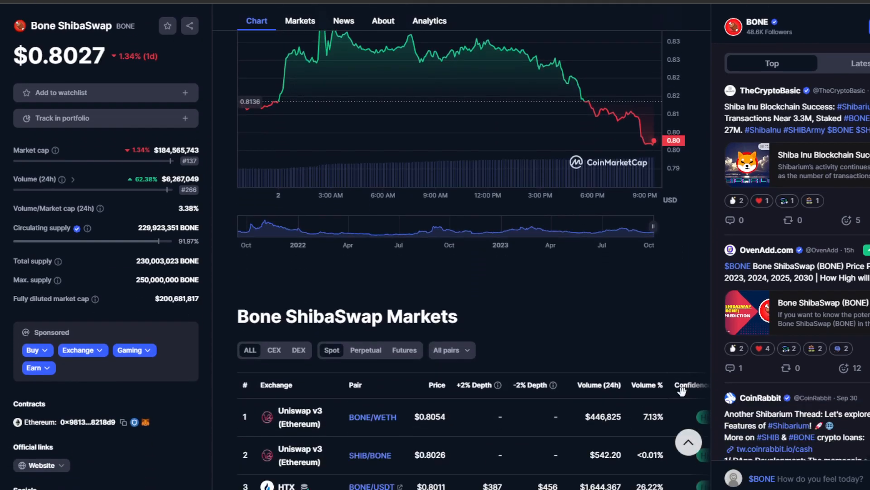
scroll(up, 3)
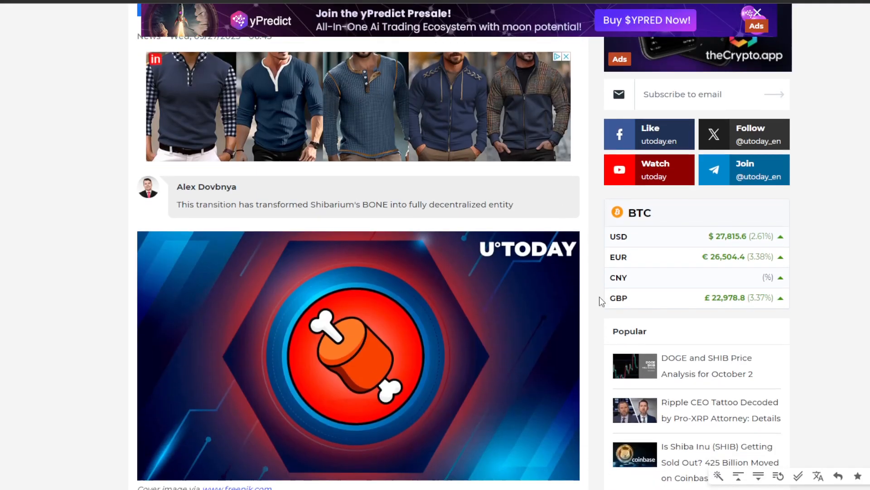
Scroll down and back up through the U.Today article's explanation of BONE renouncing
scroll(down, 3)
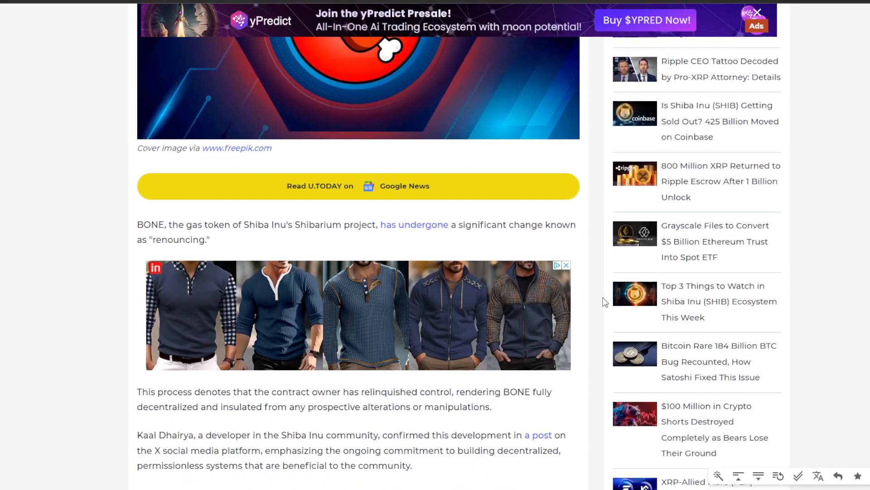
scroll(down, 3)
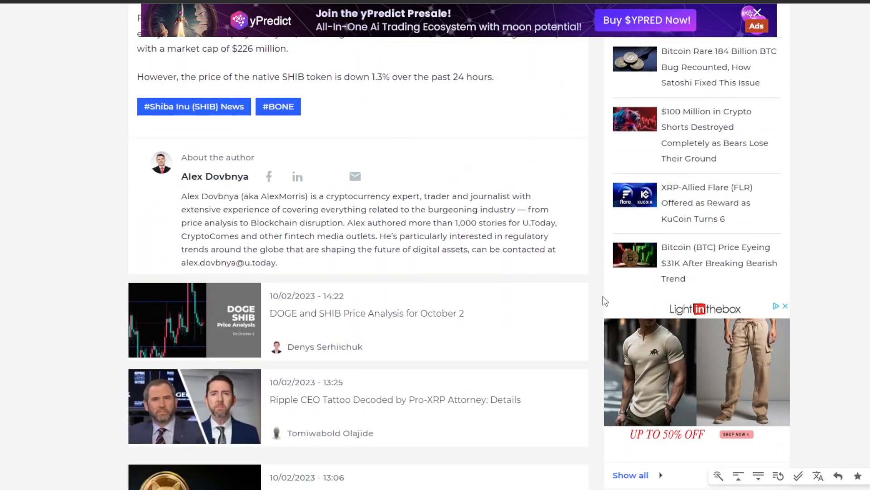
scroll(up, 3)
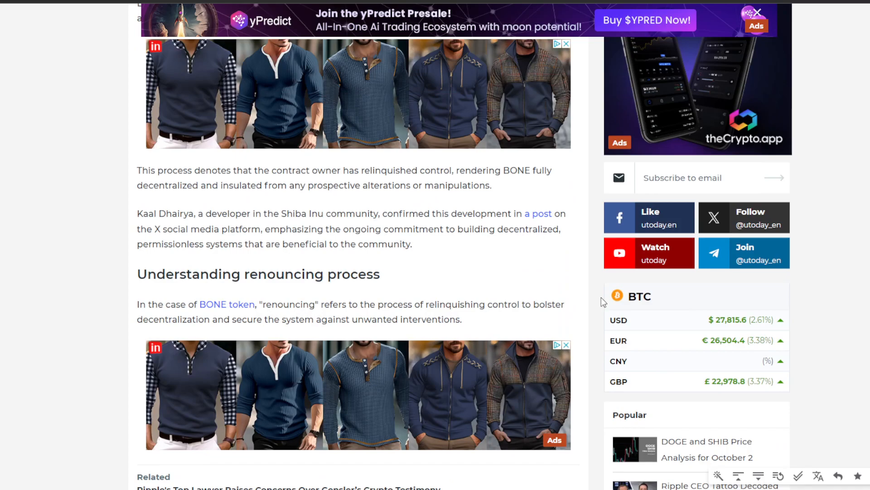
scroll(up, 3)
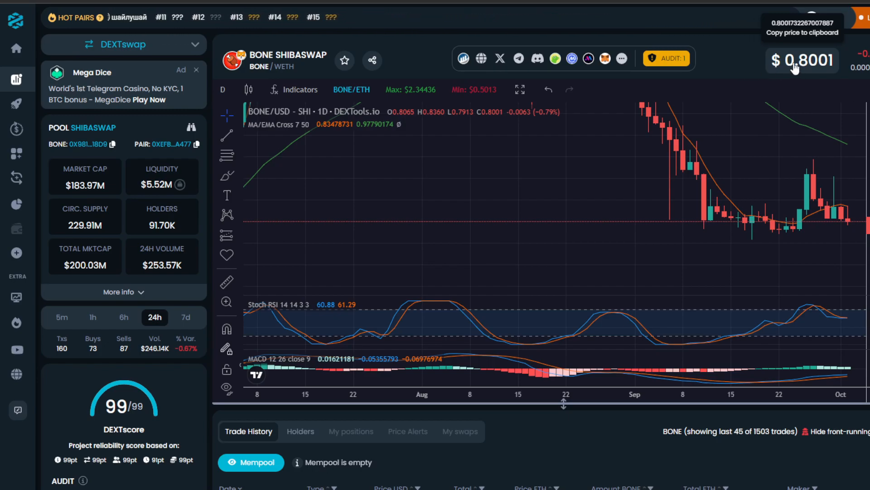
mouse_move(620, 128)
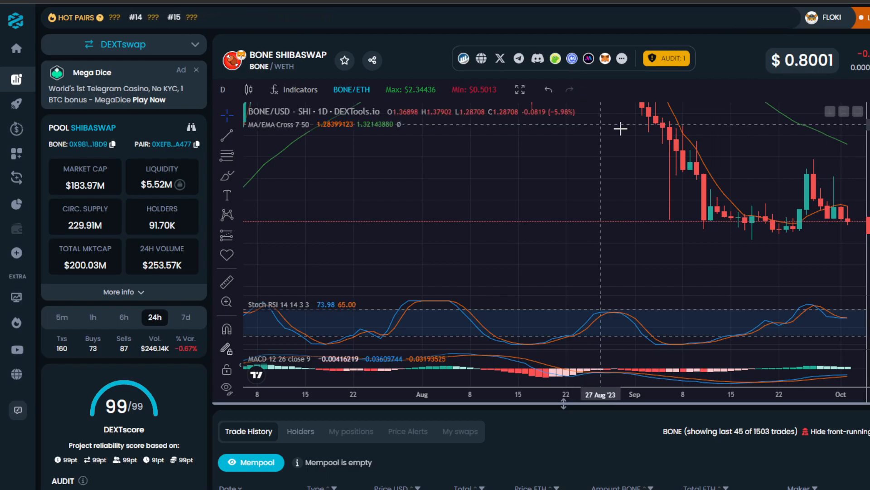
mouse_move(705, 160)
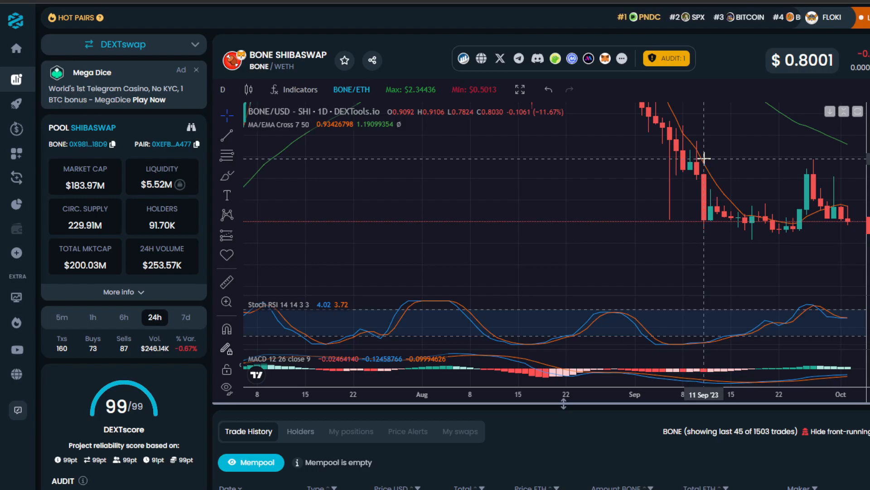
mouse_move(693, 174)
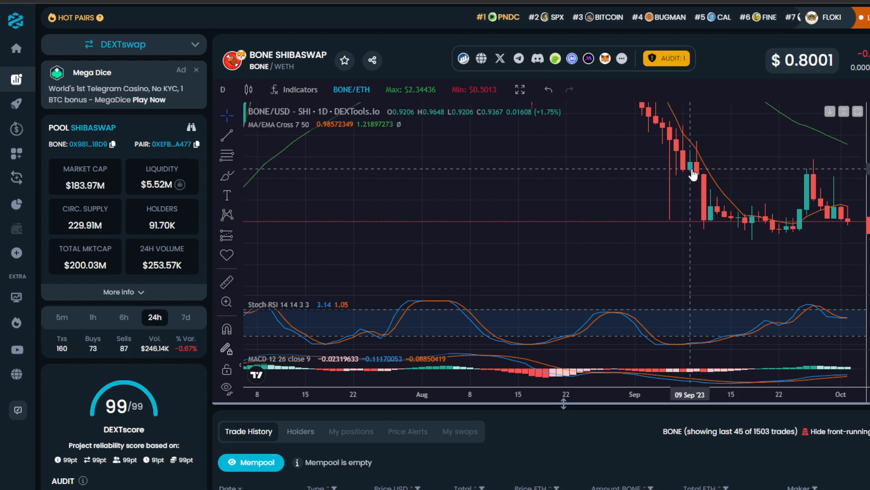
mouse_move(671, 207)
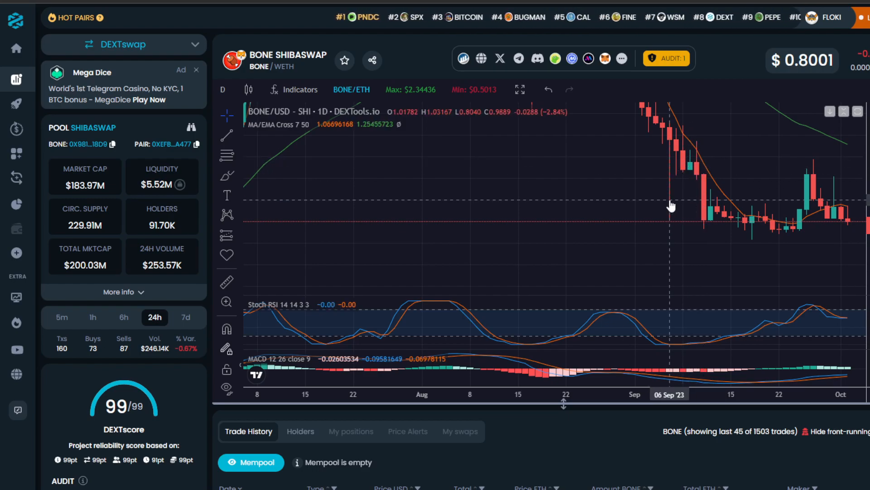
mouse_move(340, 184)
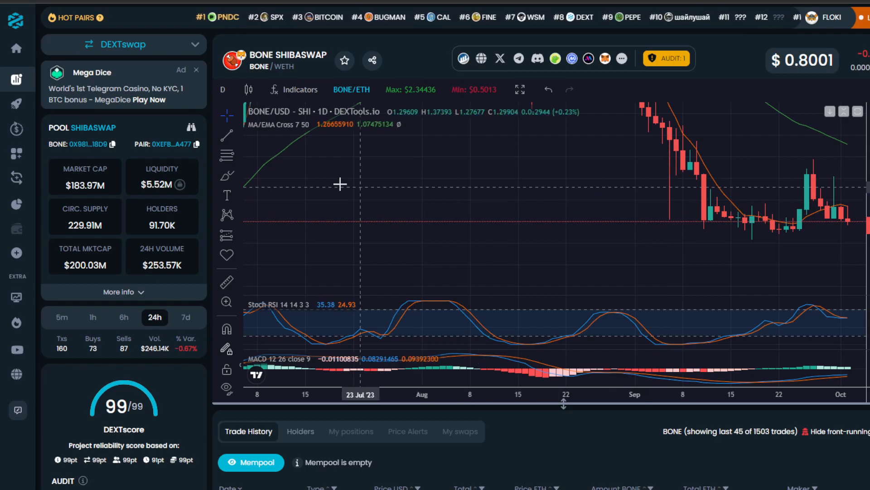
mouse_move(441, 143)
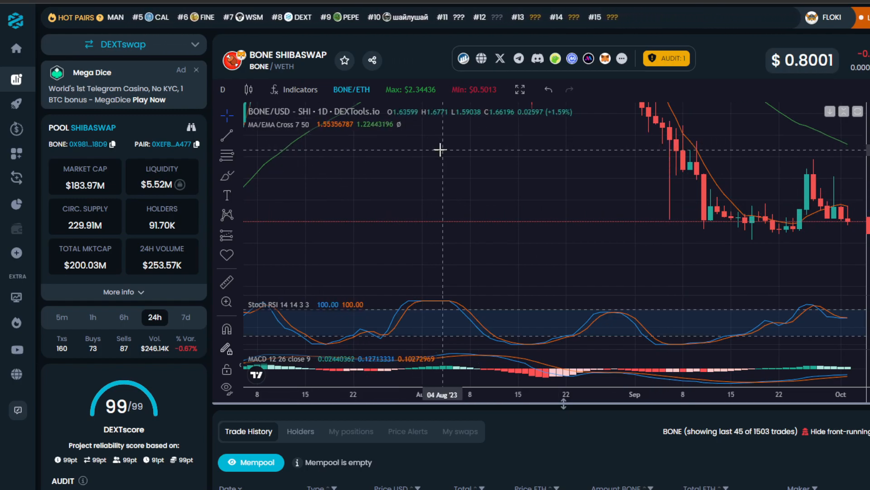
mouse_move(437, 58)
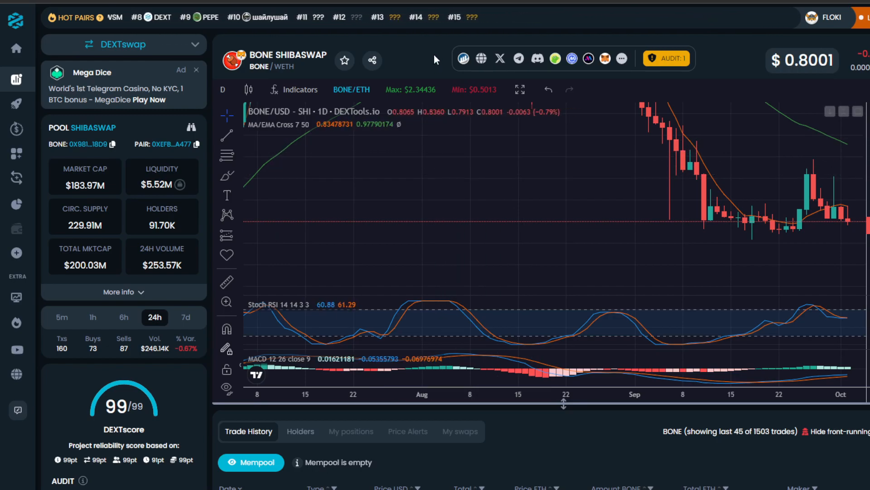
scroll(up, 3)
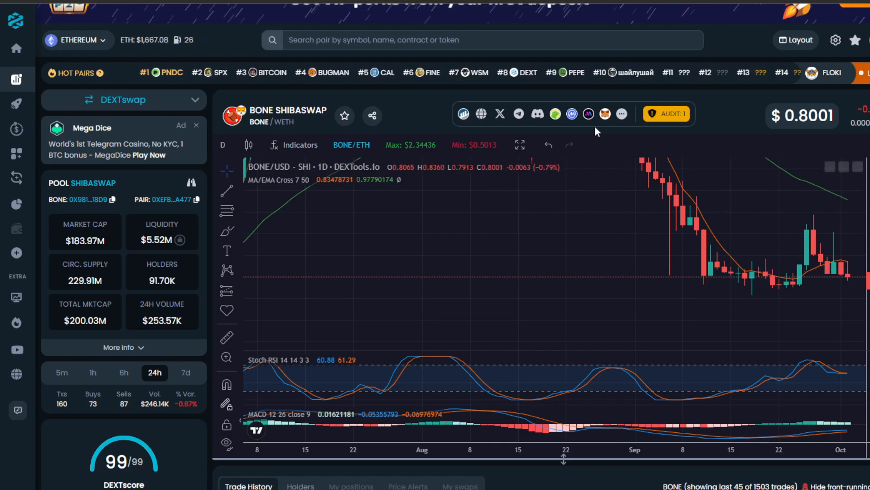
mouse_move(588, 114)
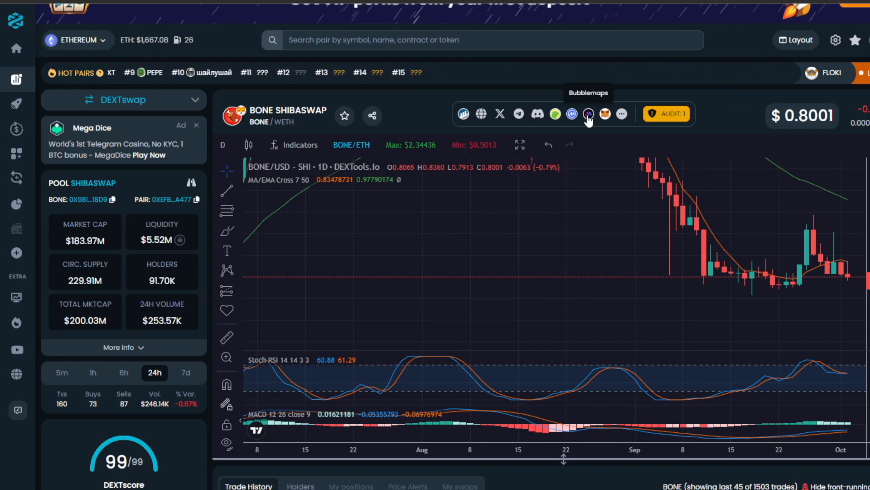
click(588, 114)
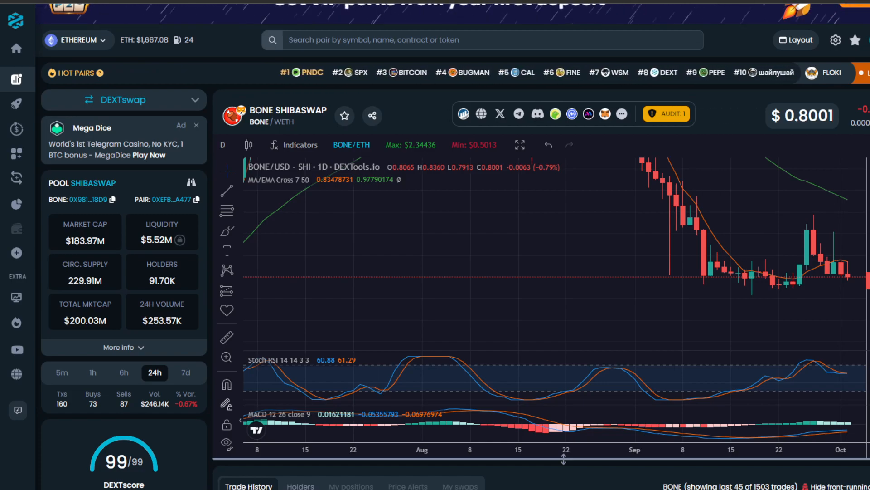
mouse_move(796, 296)
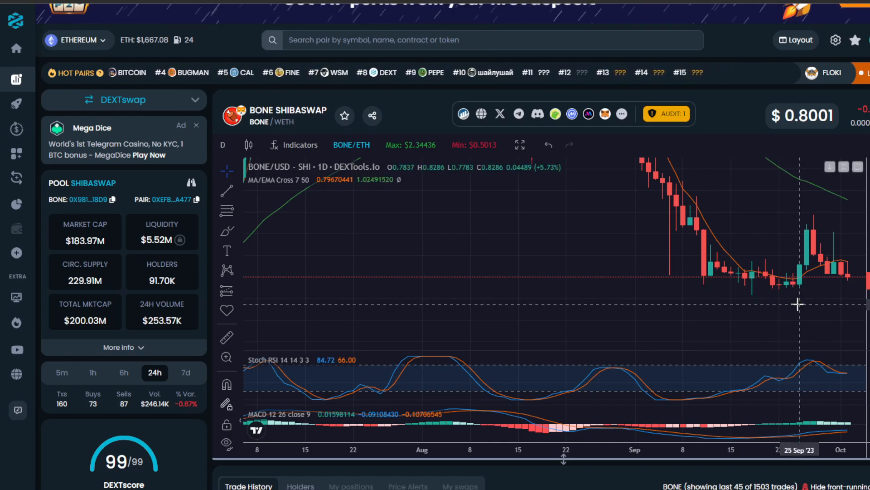
mouse_move(817, 294)
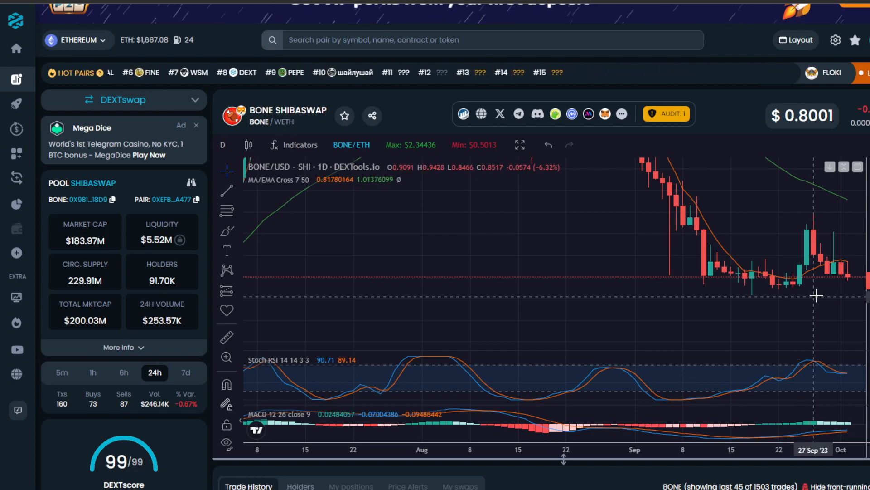
mouse_move(837, 271)
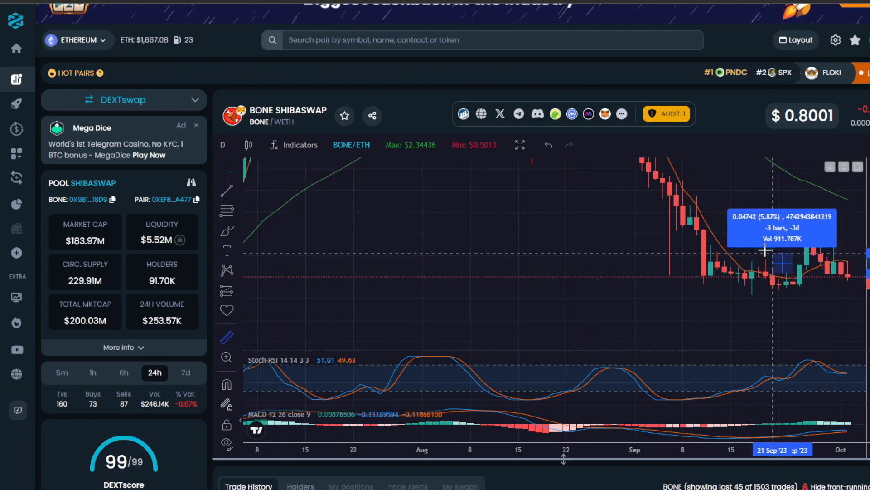
mouse_move(743, 231)
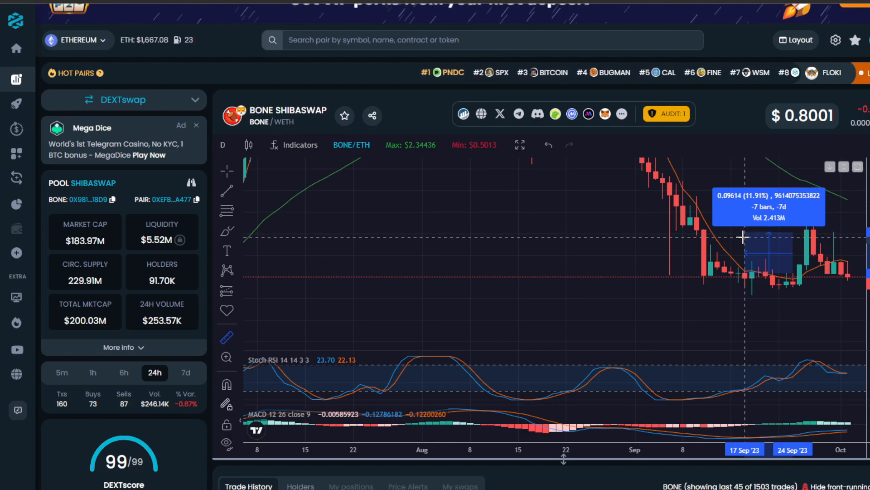
mouse_move(756, 280)
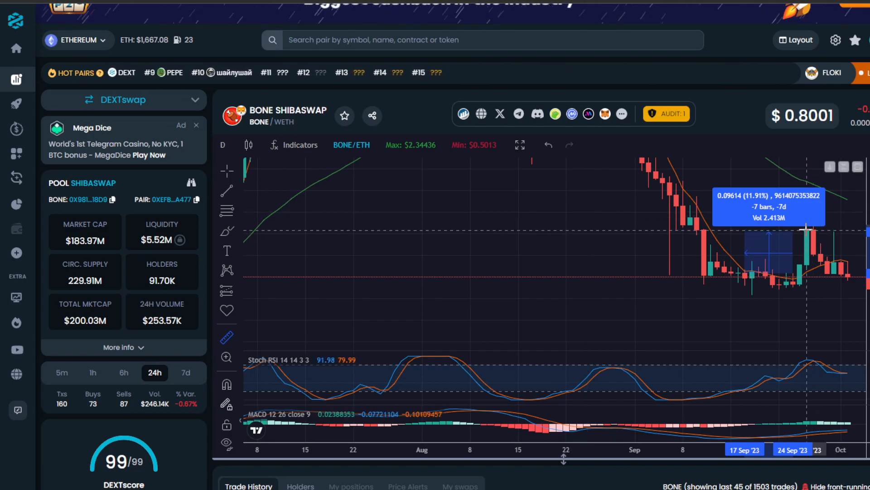
mouse_move(829, 228)
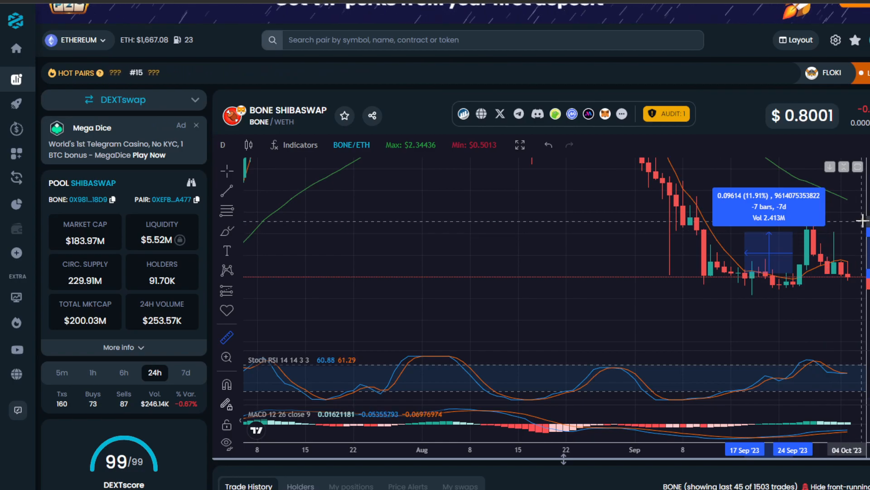
mouse_move(452, 249)
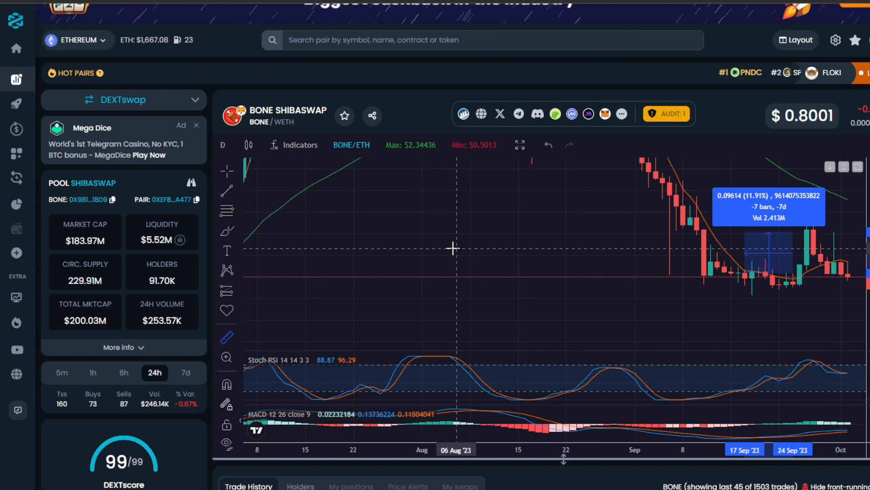
mouse_move(468, 257)
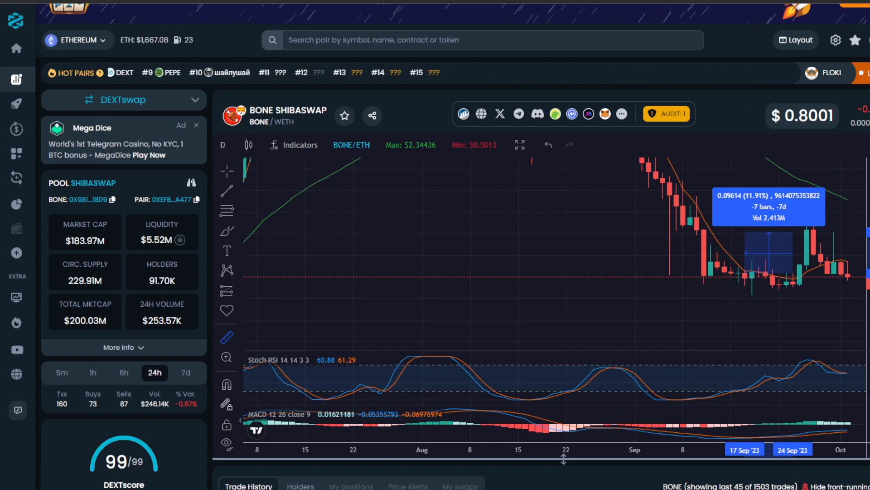
mouse_move(664, 191)
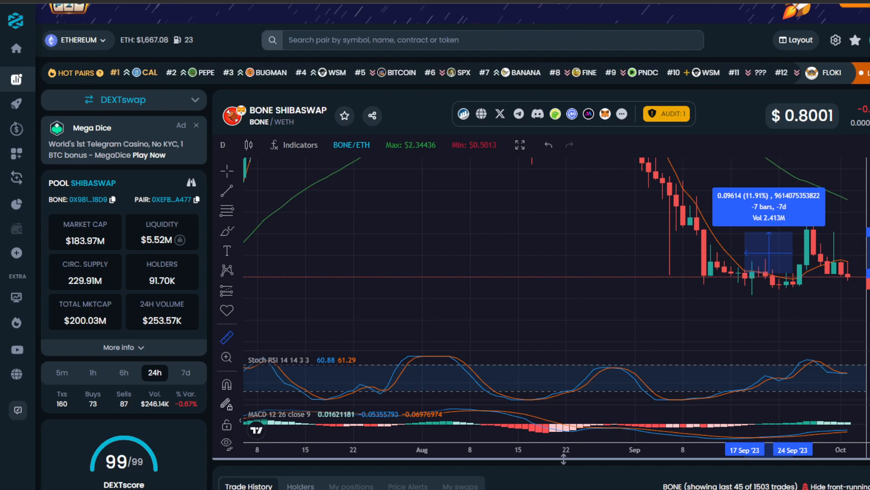
scroll(left, 3)
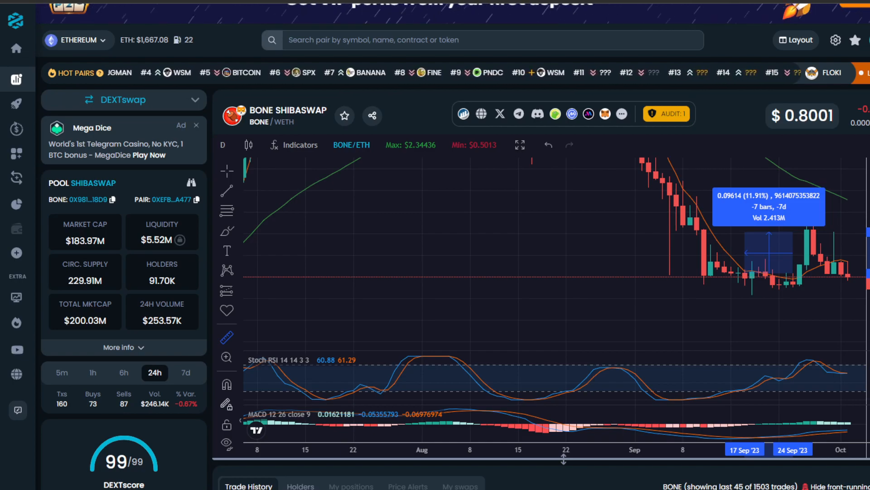
scroll(left, 3)
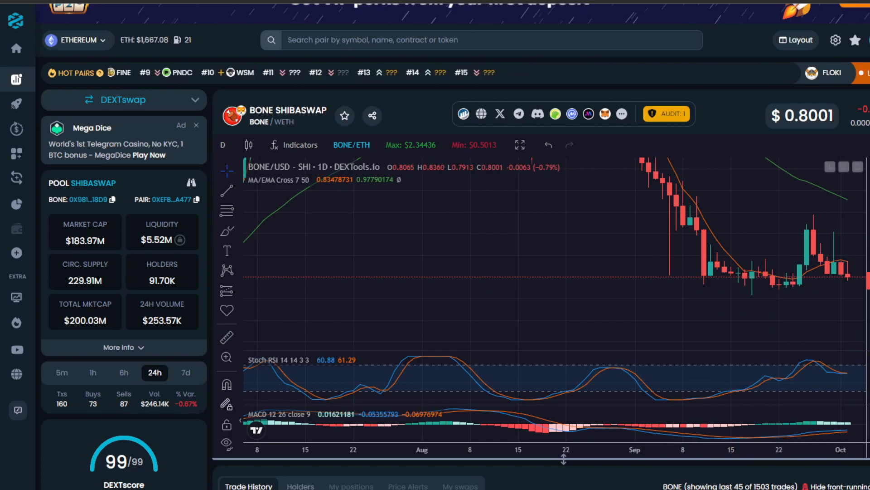
mouse_move(797, 310)
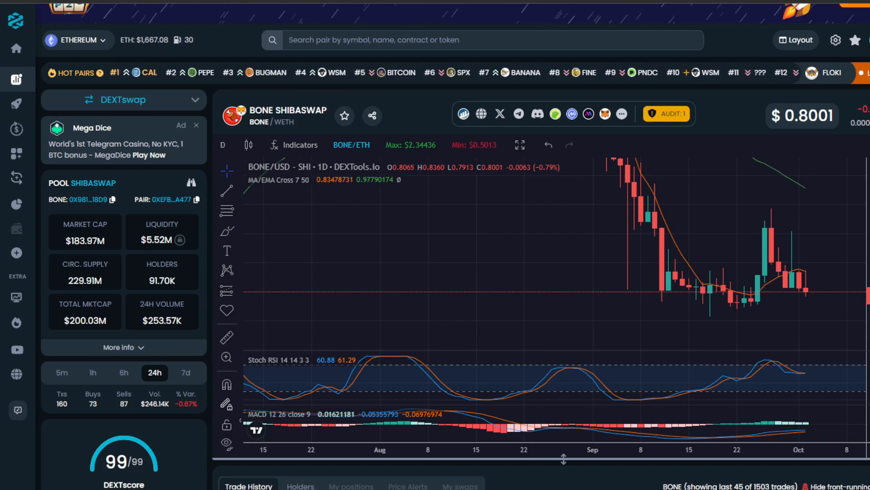
mouse_move(789, 301)
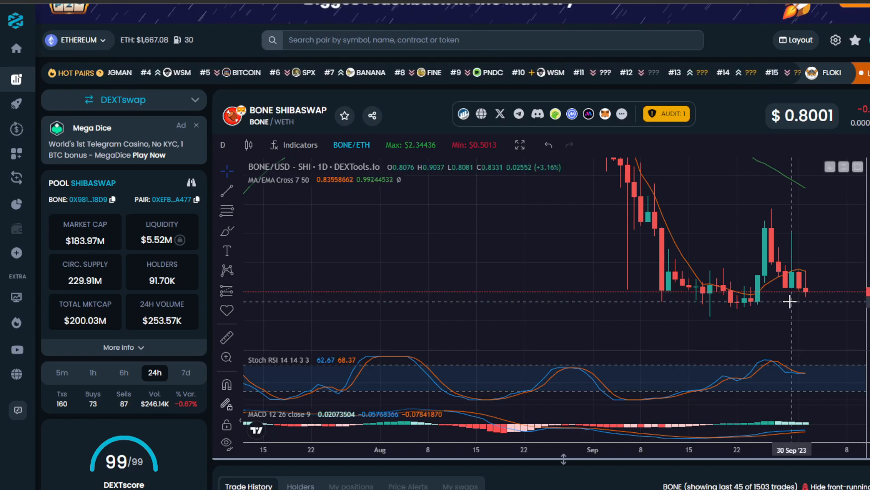
mouse_move(785, 302)
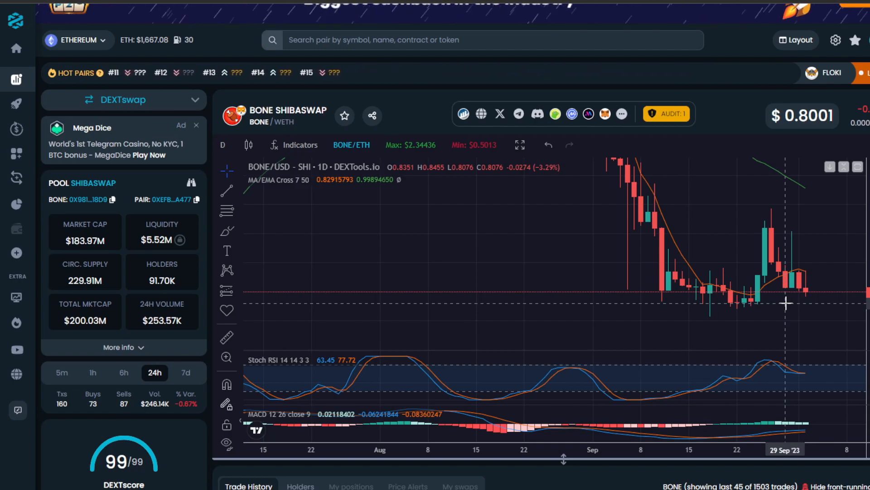
mouse_move(787, 325)
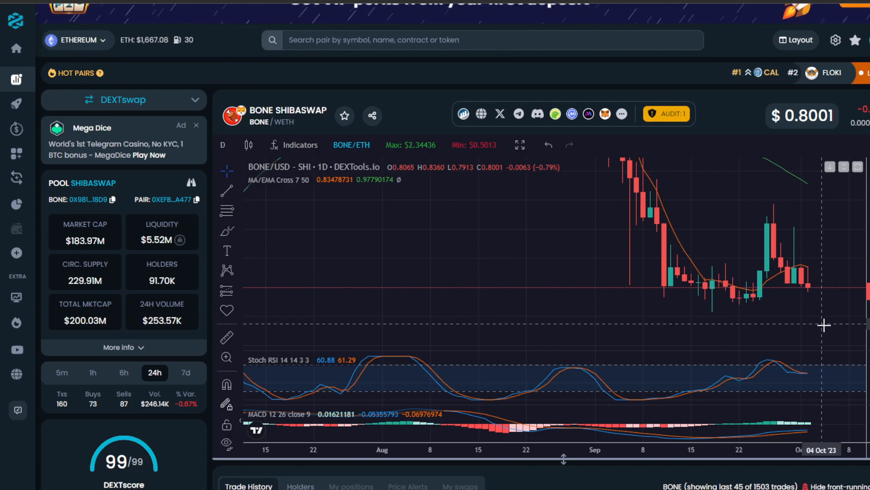
mouse_move(294, 372)
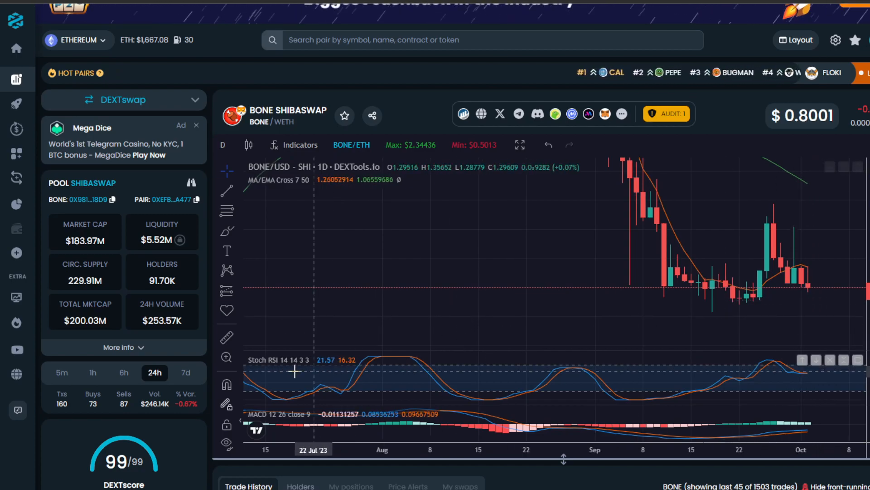
mouse_move(777, 366)
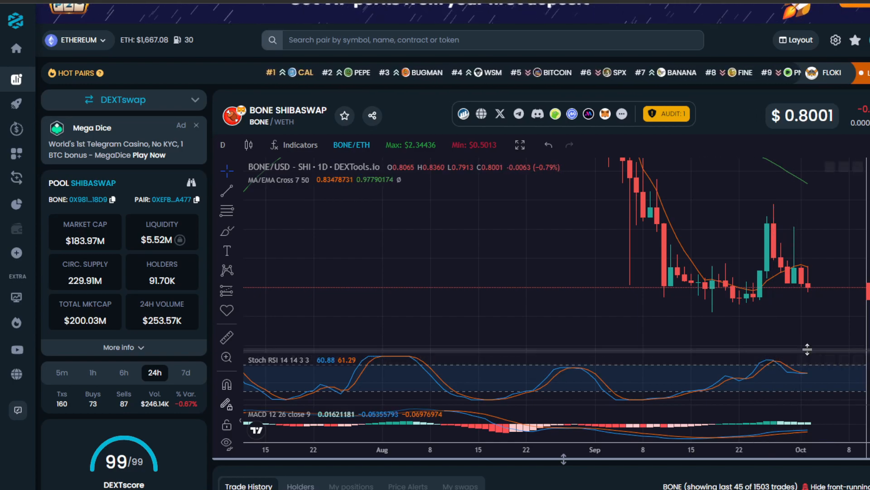
mouse_move(825, 372)
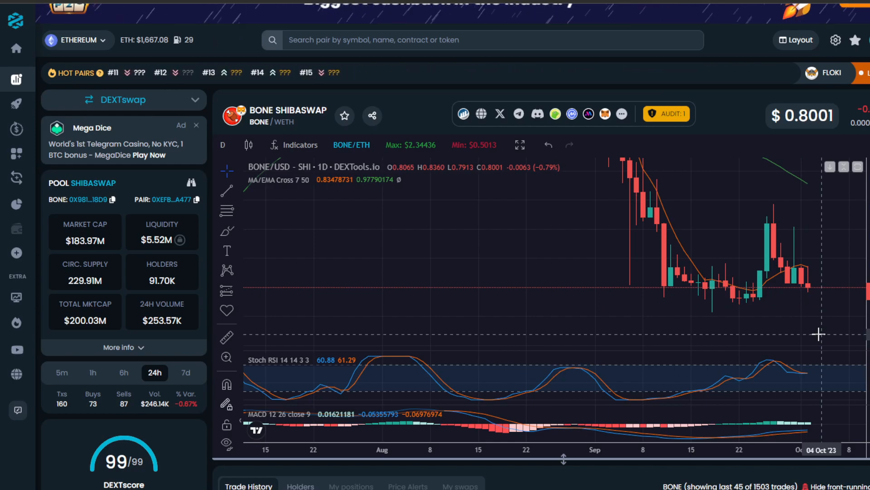
mouse_move(759, 359)
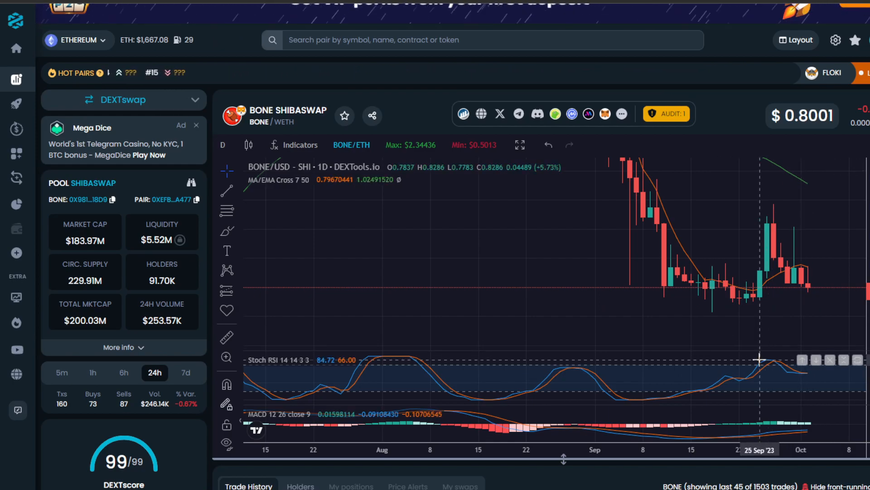
mouse_move(743, 308)
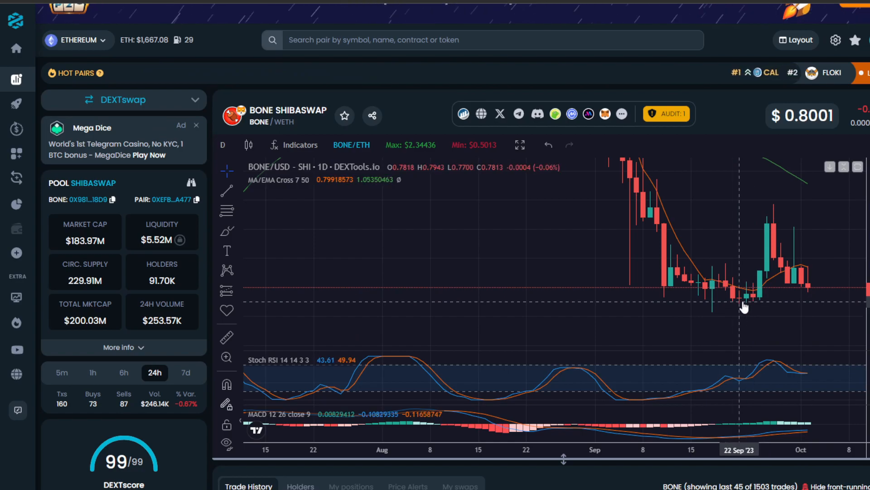
mouse_move(816, 281)
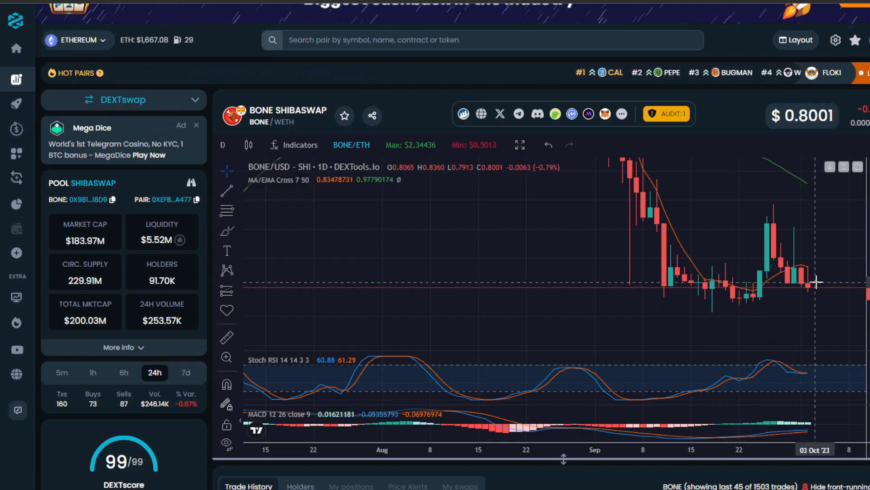
mouse_move(788, 264)
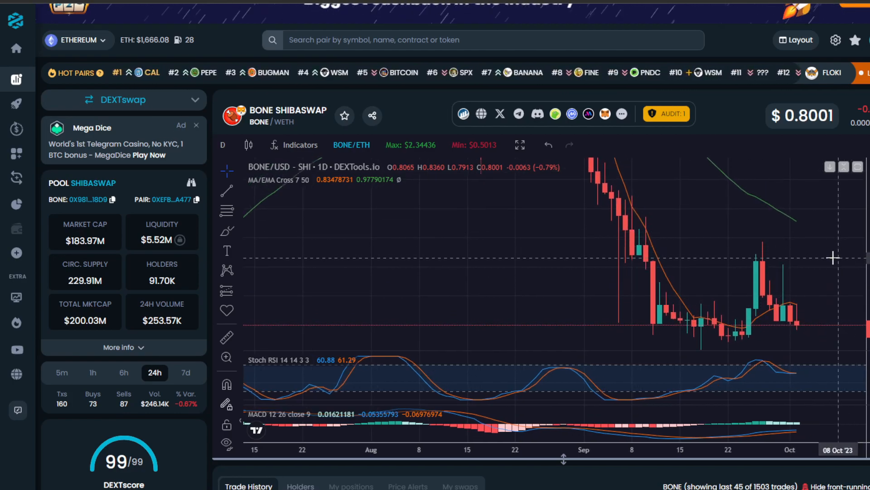
mouse_move(515, 287)
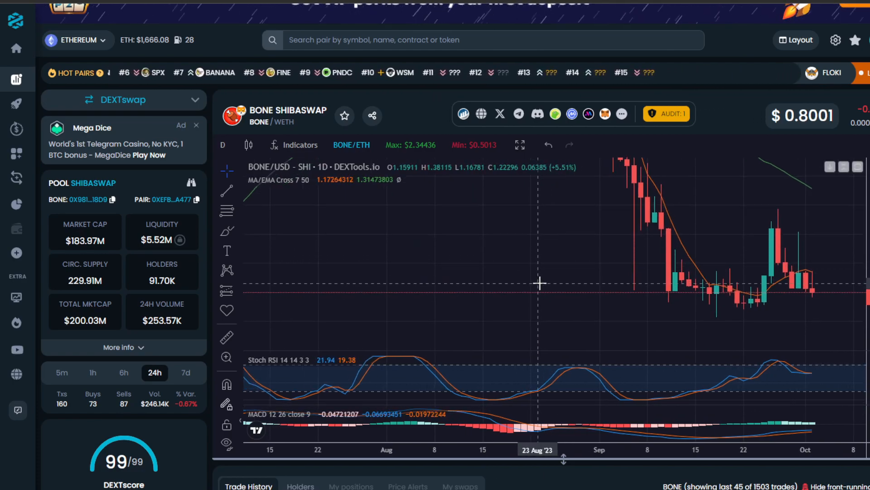
mouse_move(532, 287)
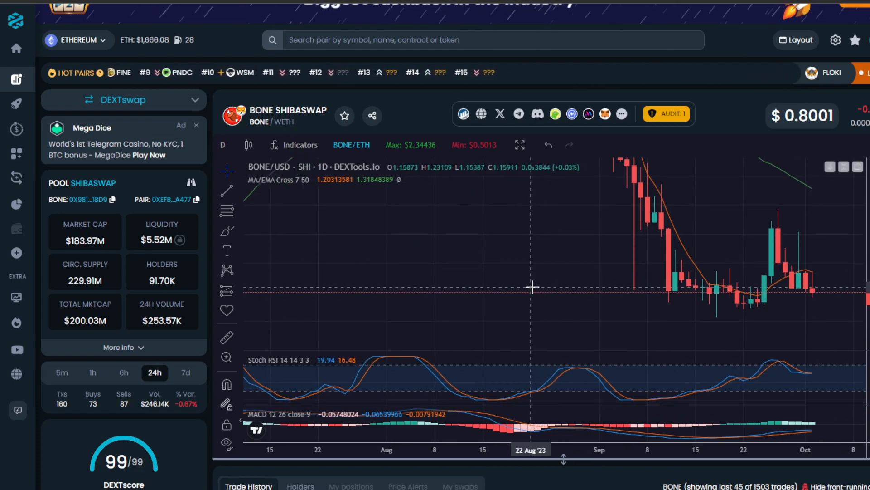